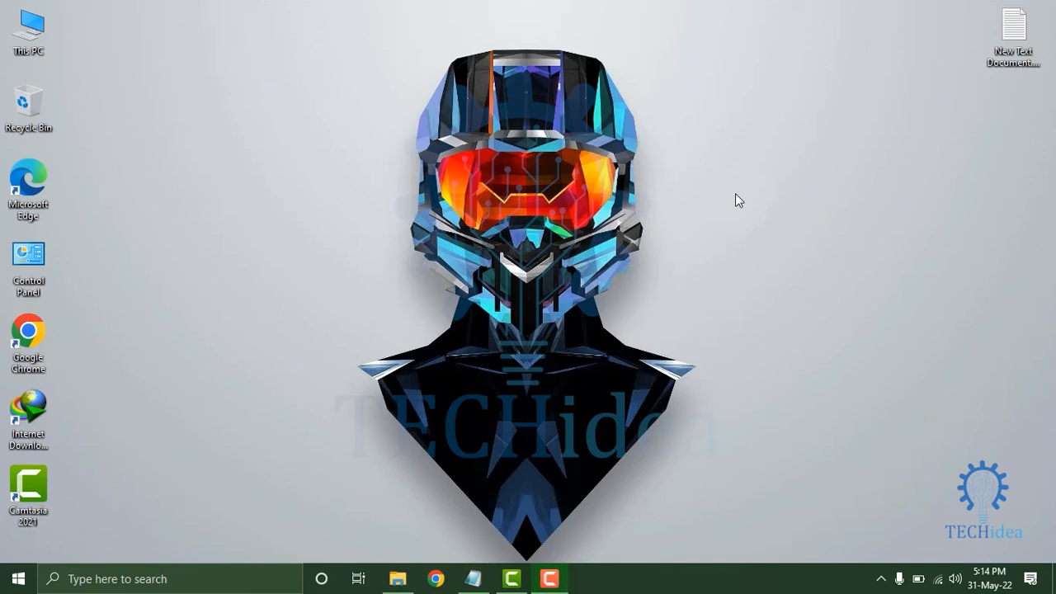
{"action": "mouse_move", "coordinate": [735, 188]}
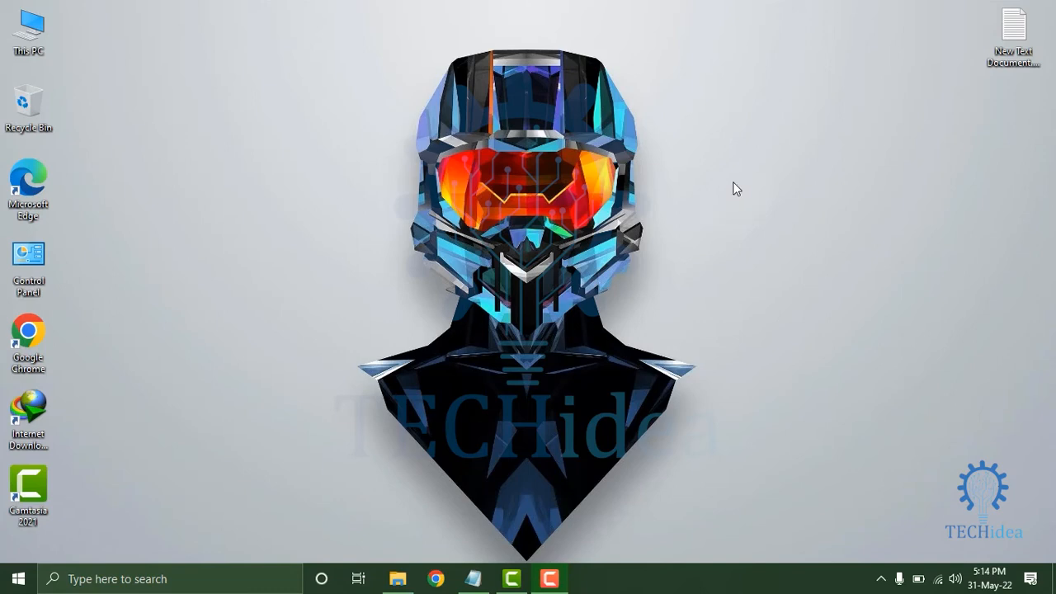
Search Windows for 'st' to find Storage settings
{"action": "left_click", "coordinate": [165, 579]}
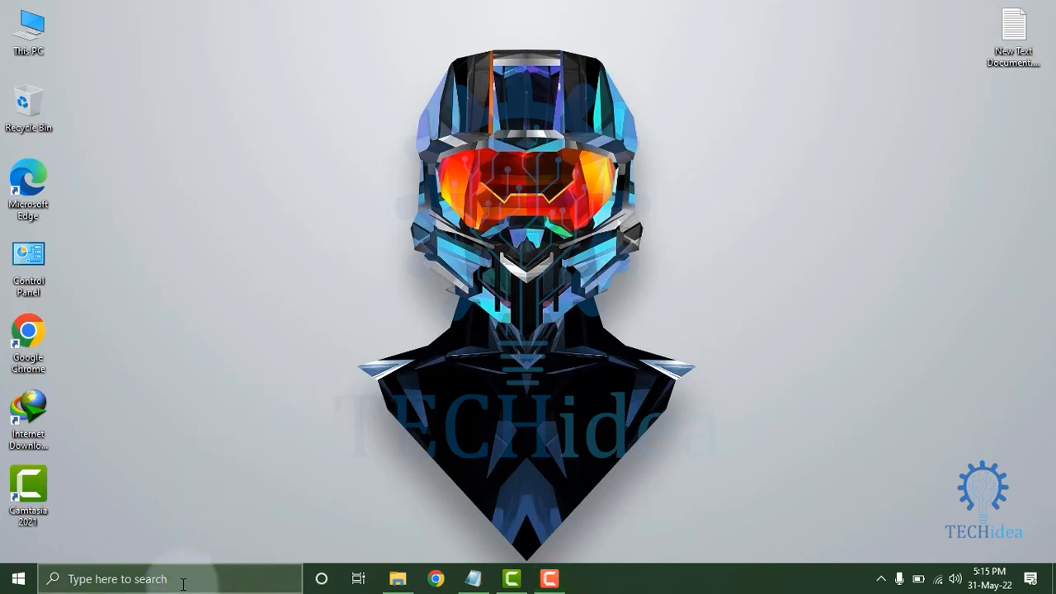
{"action": "left_click", "coordinate": [165, 578]}
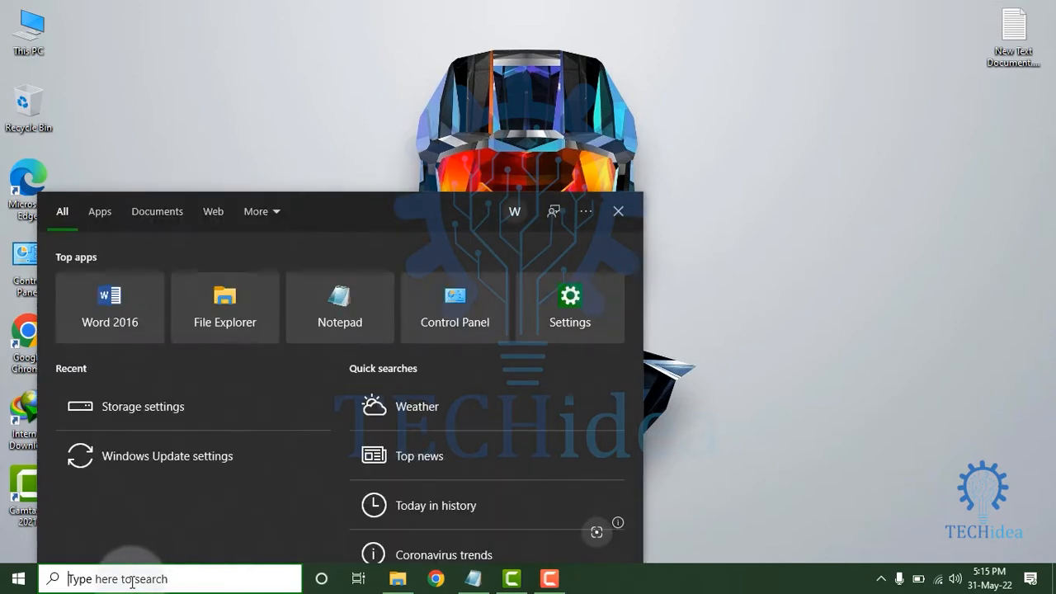
{"action": "type", "text": "st"}
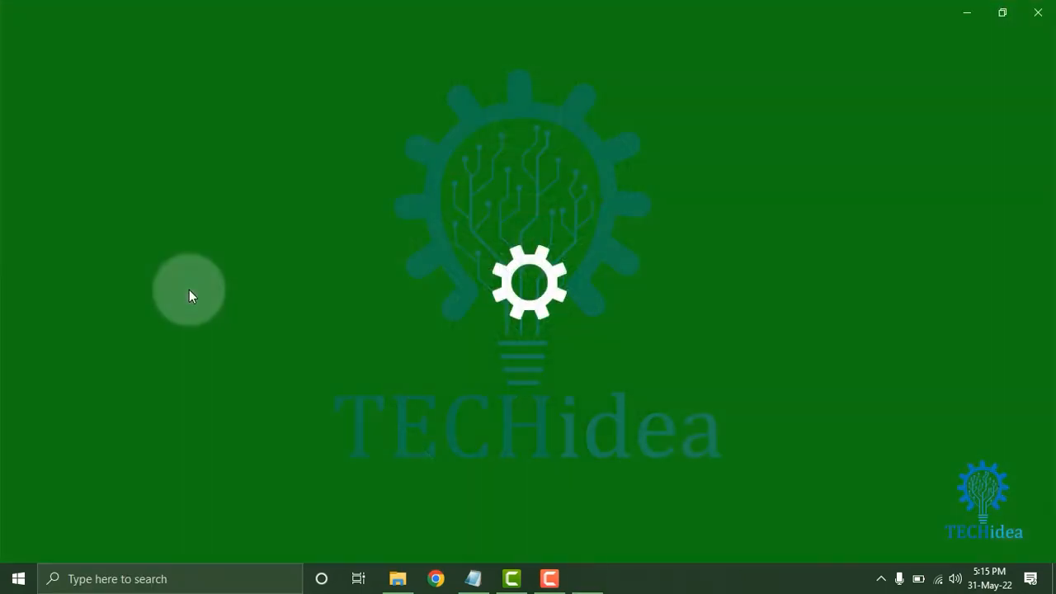
Open Storage settings and switch Storage Sense to On
{"action": "left_click", "coordinate": [587, 578]}
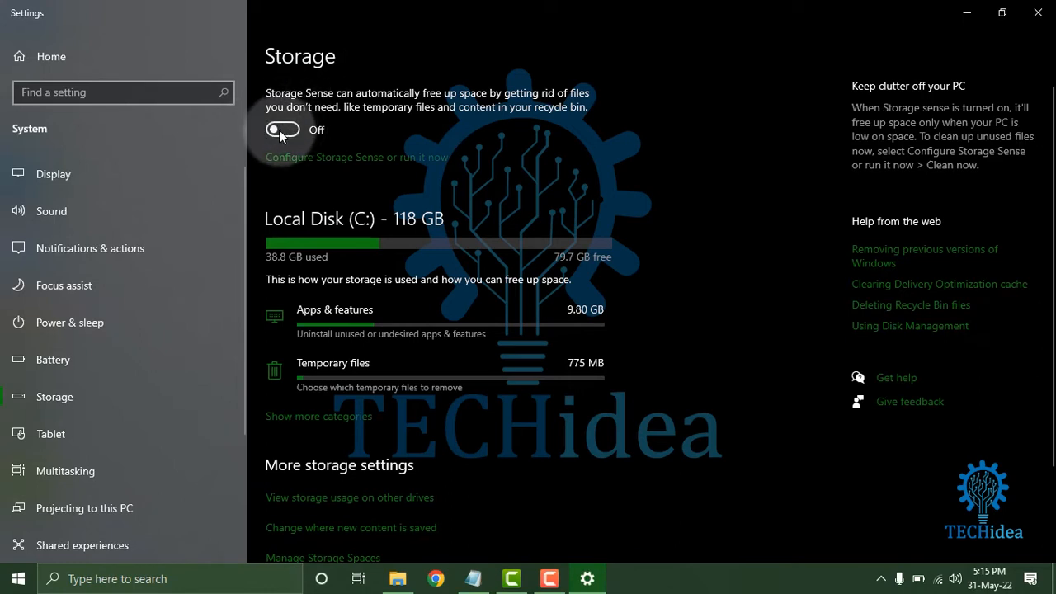
{"action": "left_click", "coordinate": [282, 129]}
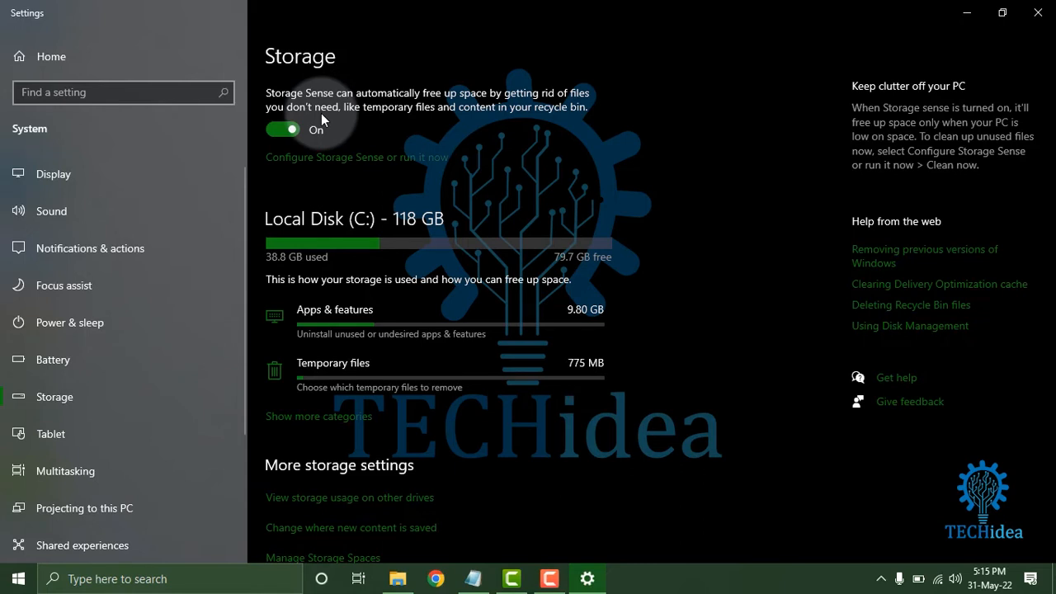
{"action": "scroll", "scroll_direction": "down", "scroll_amount": 3}
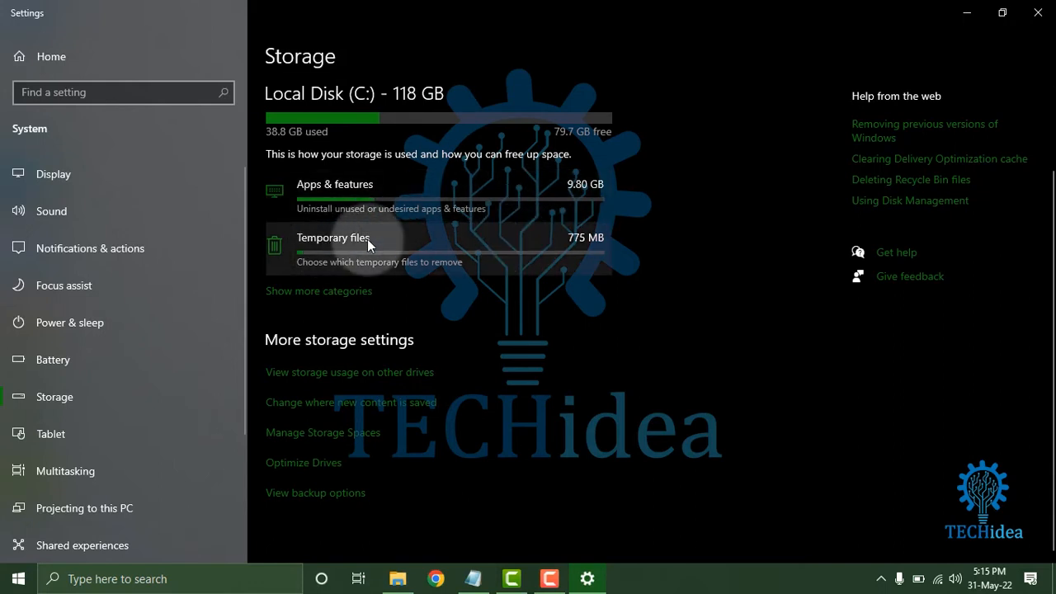
{"action": "mouse_move", "coordinate": [441, 249]}
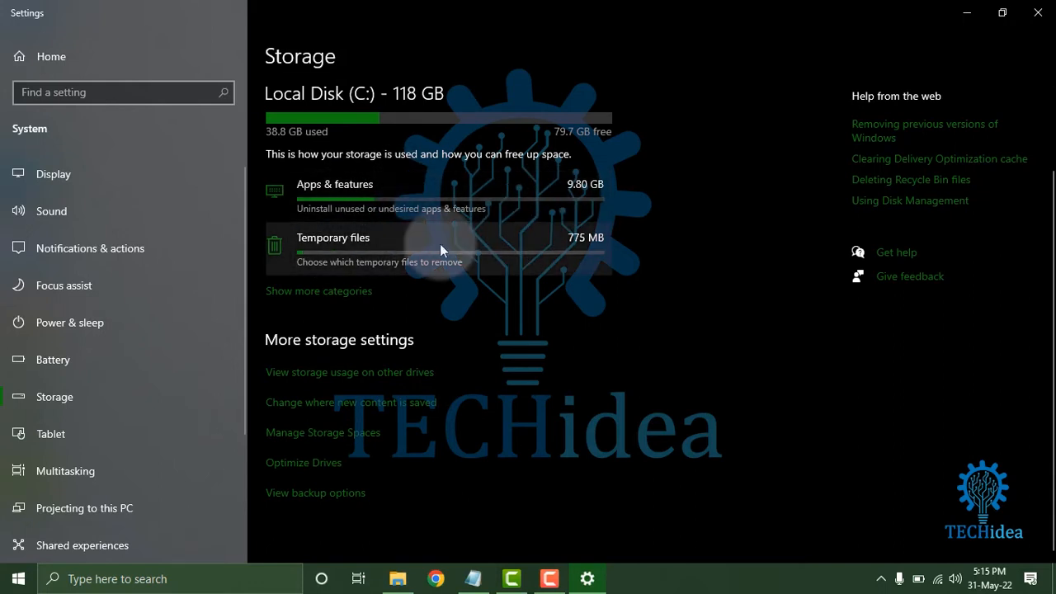
Remove the checked temporary files and go back to the Storage page
{"action": "left_click", "coordinate": [334, 238]}
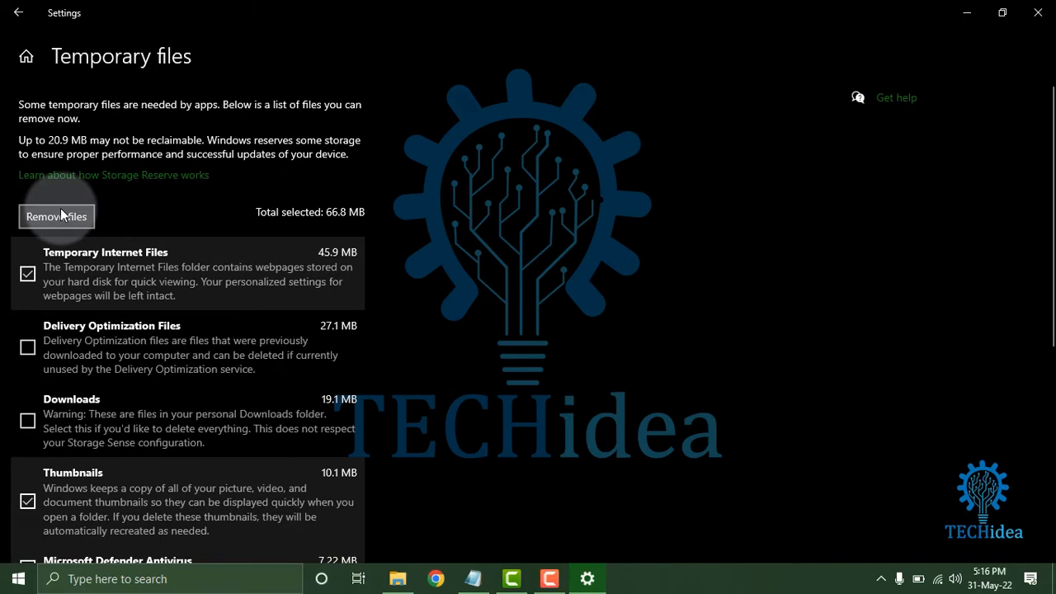
{"action": "left_click", "coordinate": [56, 216]}
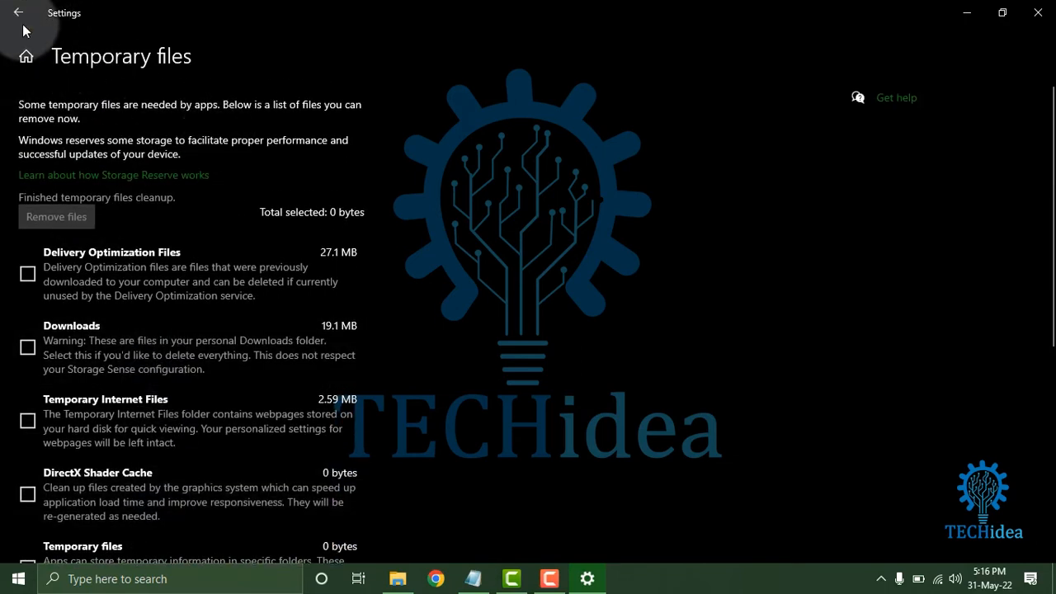
{"action": "left_click", "coordinate": [18, 12]}
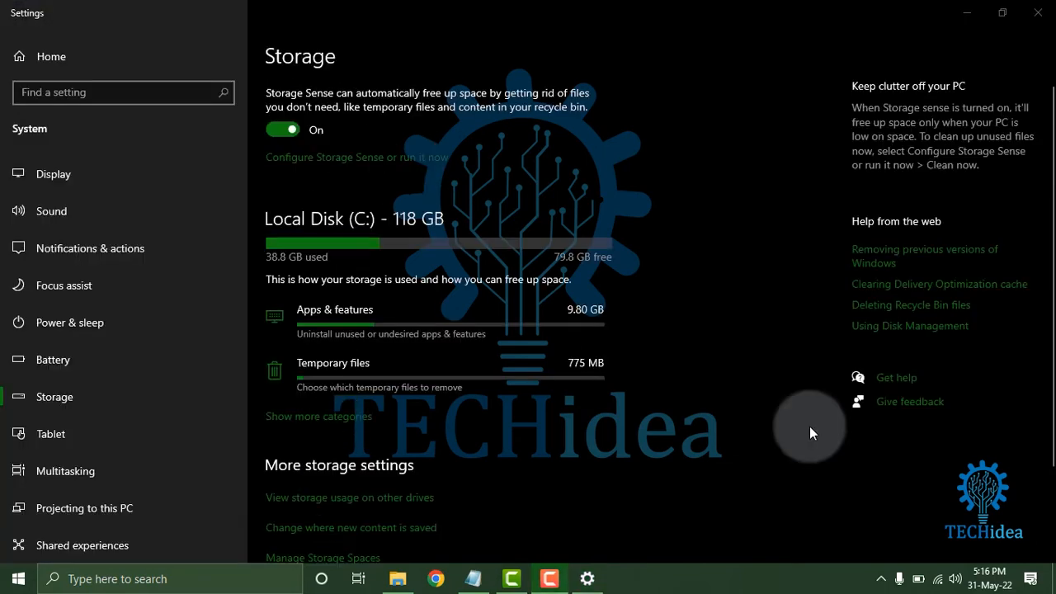